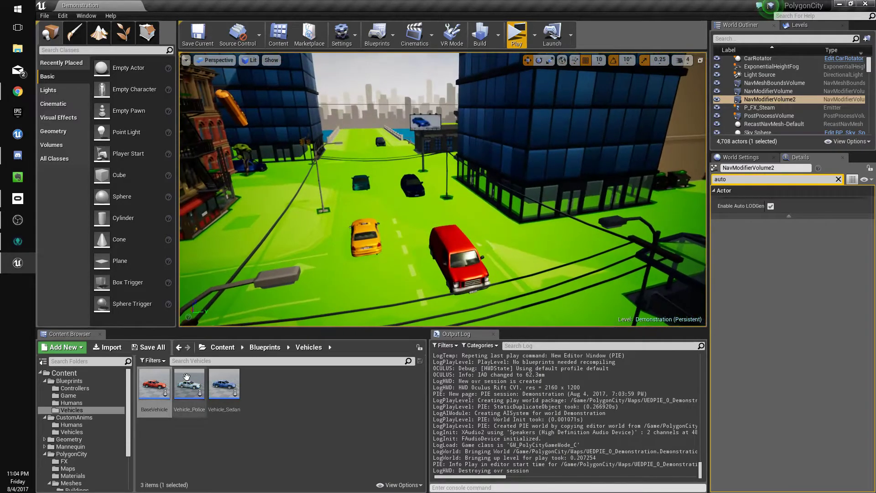
# Set the BaseVehicle VehicleMovement component's Differential Type to Limited Slip Front Drive.
pyautogui.doubleClick(154, 383)
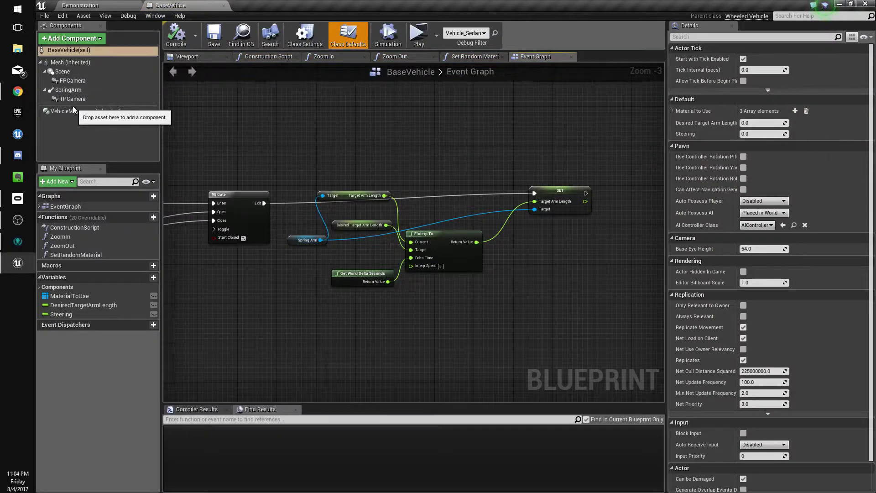
pyautogui.click(86, 111)
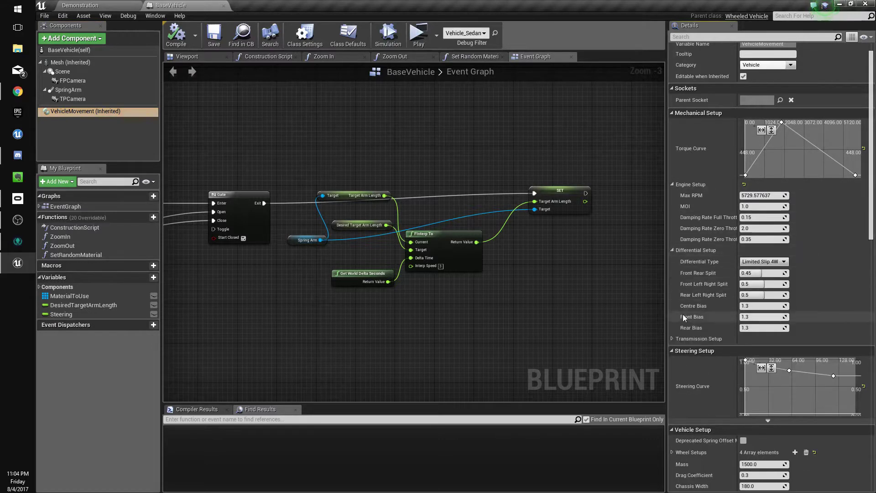
pyautogui.click(783, 261)
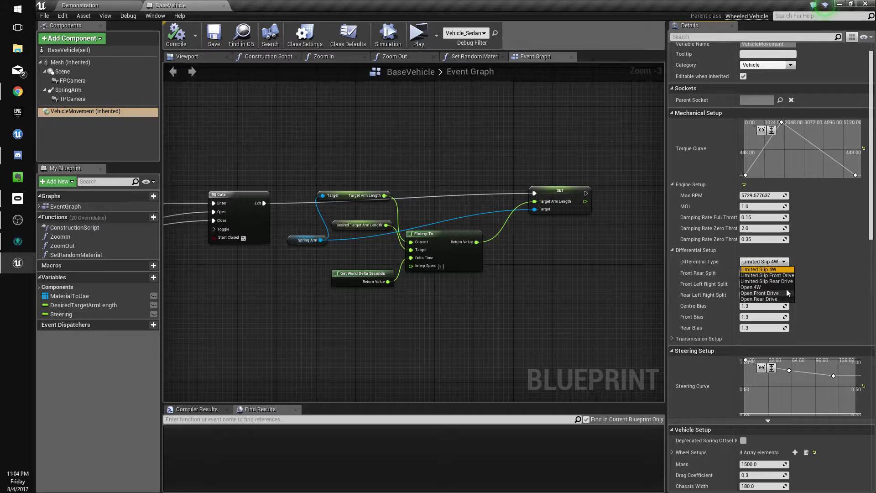
pyautogui.click(765, 275)
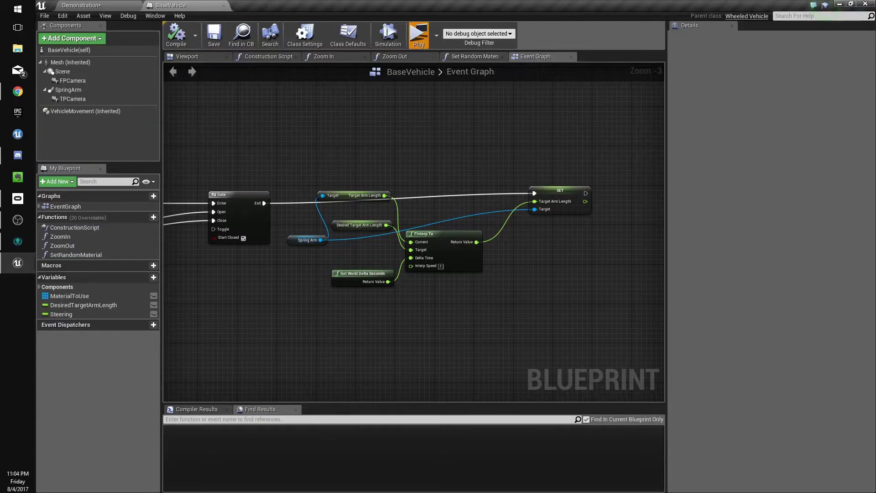
pyautogui.click(417, 35)
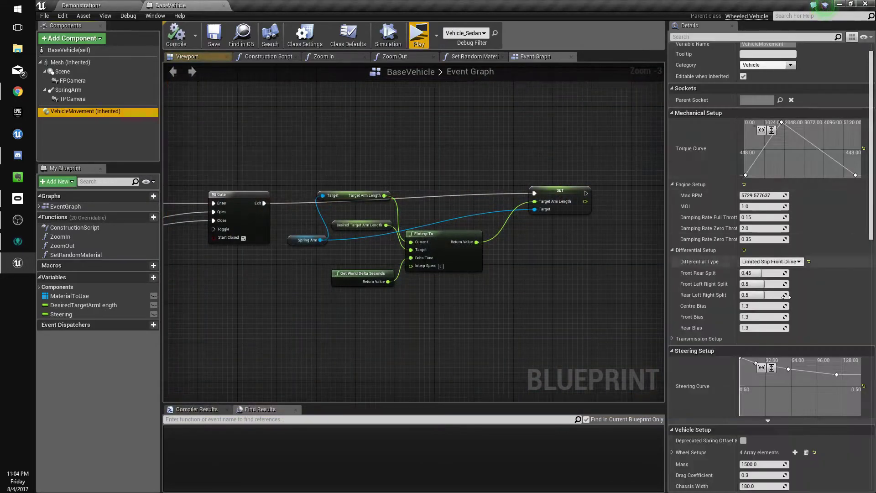
# Recheck the Differential Type choice, then run a play-in-editor session to test the vehicle.
pyautogui.click(771, 261)
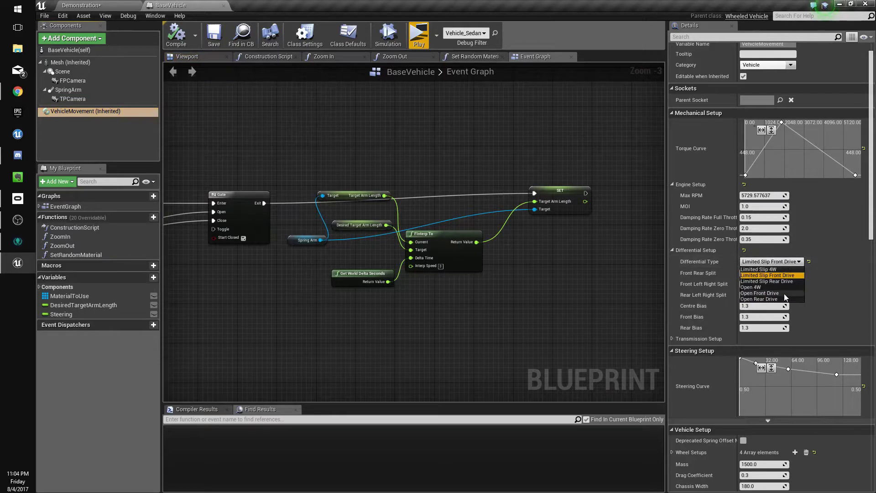
pyautogui.click(759, 293)
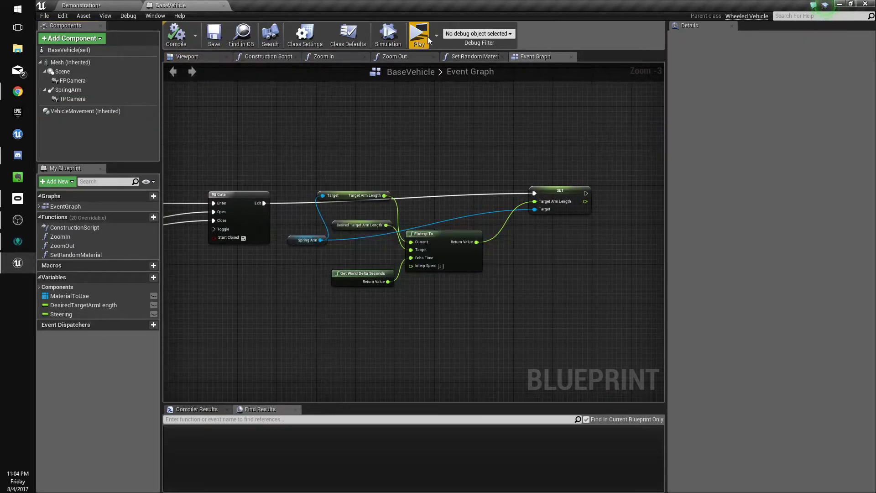
pyautogui.click(418, 34)
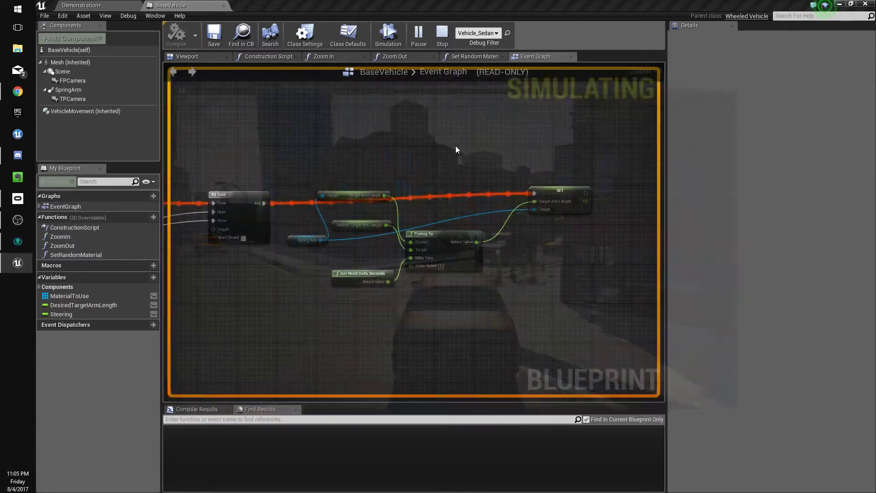
# Stop the session, review the SpringArm component's details, and play the Demonstration city level.
pyautogui.click(442, 34)
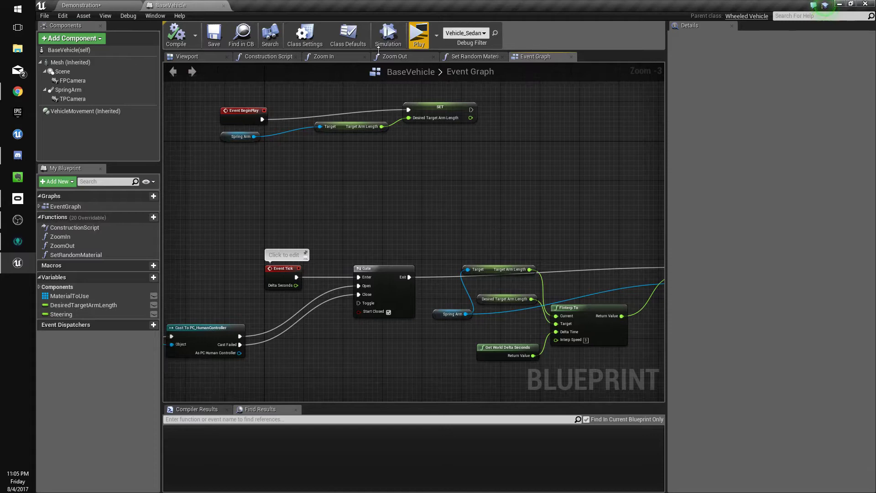
pyautogui.click(68, 89)
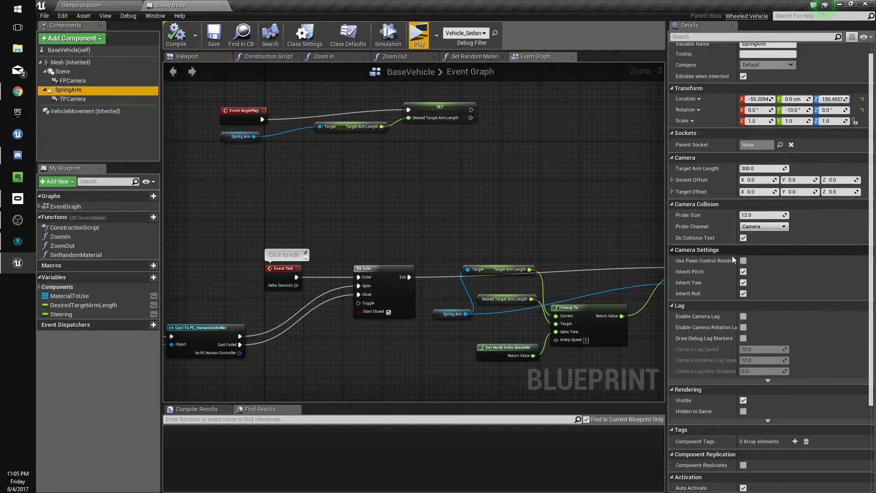
pyautogui.scroll(-3)
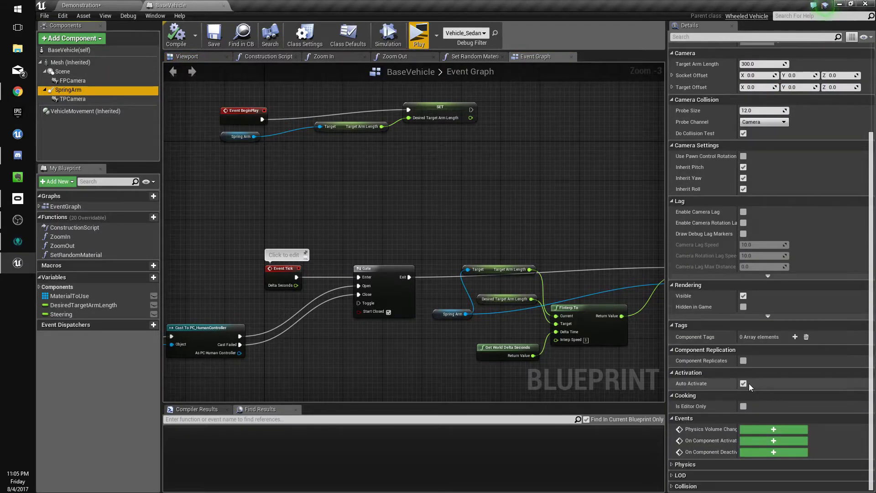
pyautogui.click(742, 211)
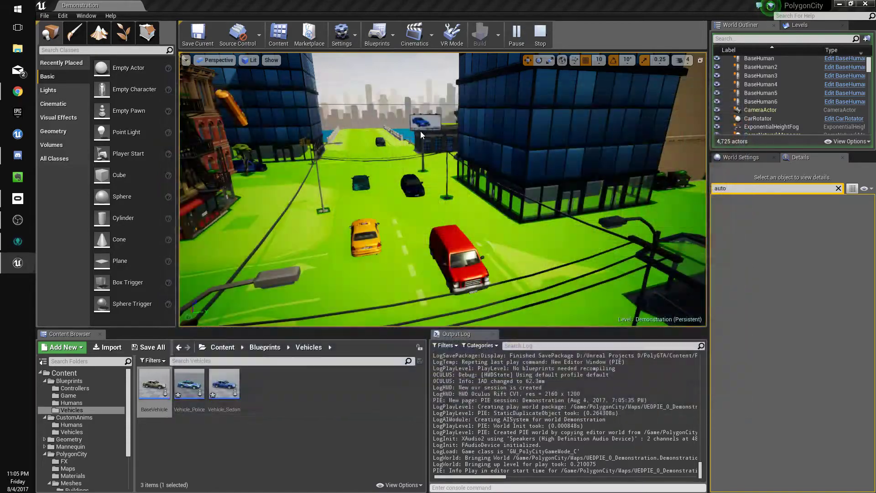
# End play and browse to the PolygonCity content folder in the Content Browser.
pyautogui.click(539, 34)
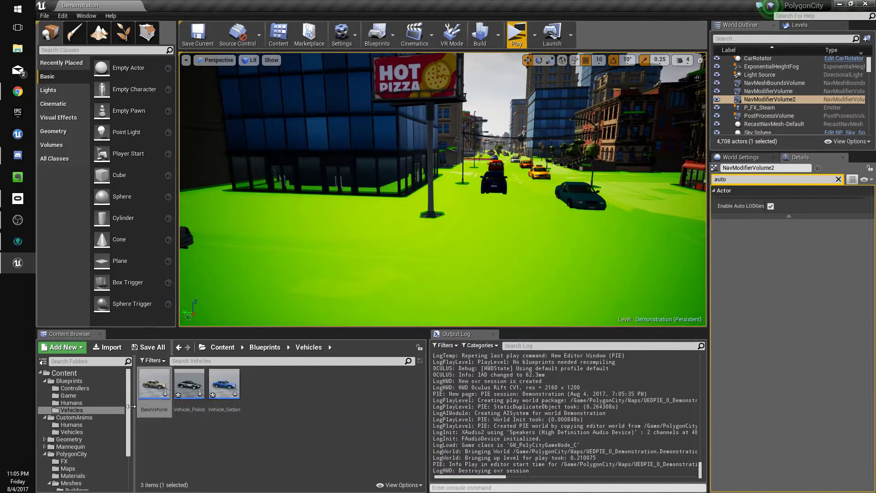
pyautogui.scroll(-3)
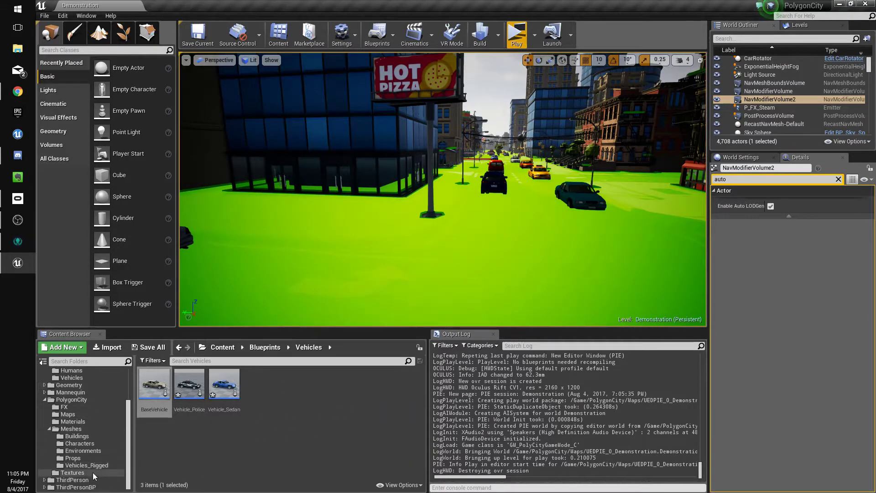
pyautogui.click(72, 399)
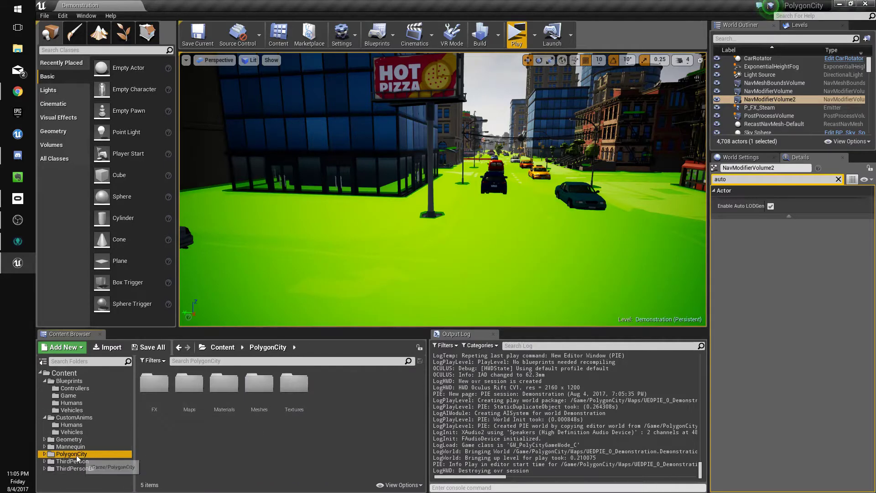
pyautogui.moveTo(73, 388)
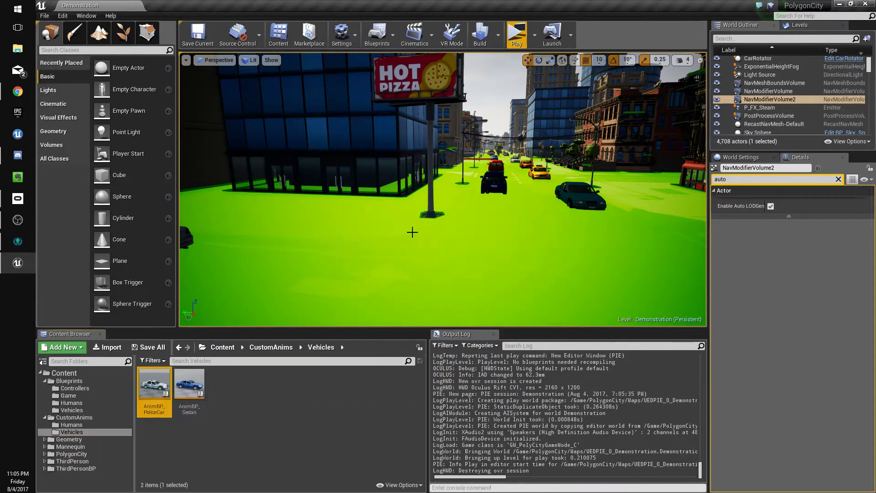
# In AnimBP_PoliceCar, make the second Transform (Modify) Bone node target the Wheel_fr bone.
pyautogui.doubleClick(155, 384)
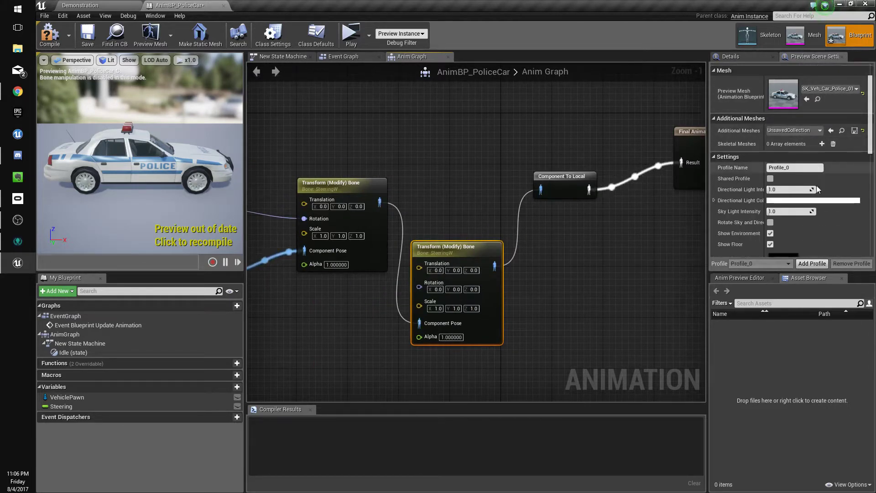
pyautogui.click(456, 246)
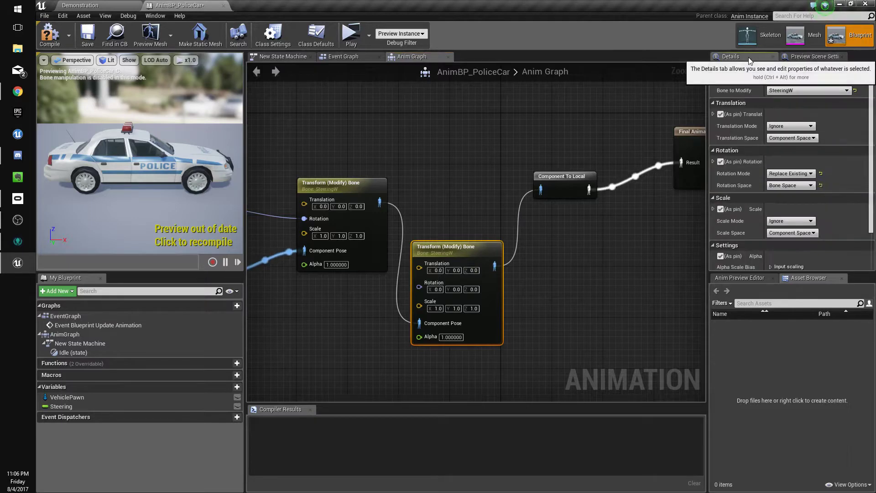
pyautogui.click(807, 91)
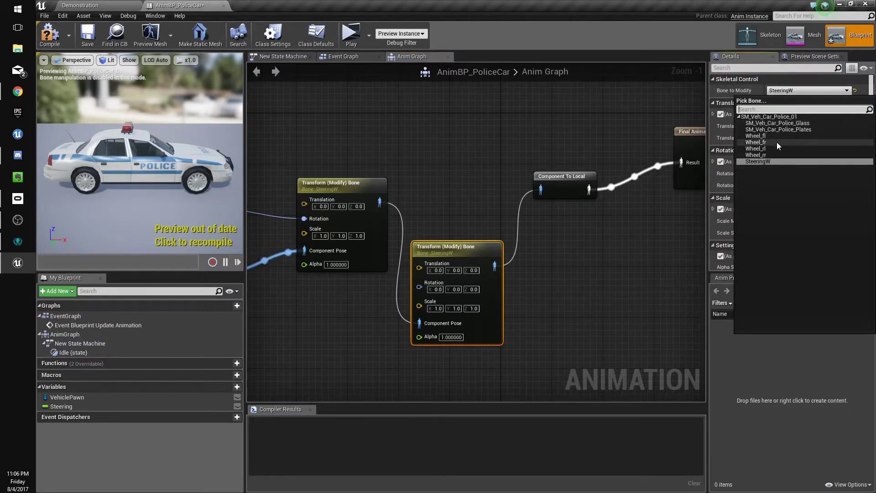
pyautogui.click(755, 142)
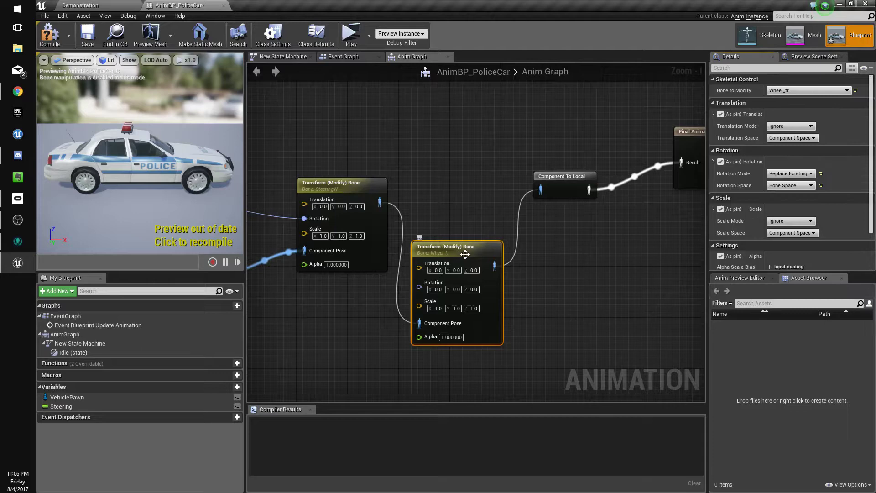
pyautogui.moveTo(465, 252); pyautogui.dragTo(394, 245)
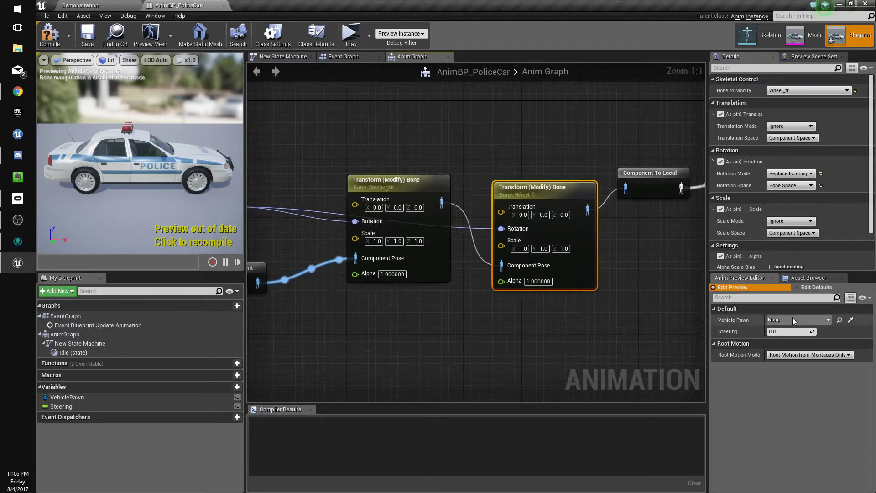
# Map Steering from -1–1 to -60–60 via Map Range Clamped and feed it as yaw into the steering bone's Make Rotator.
pyautogui.write('6.070987')
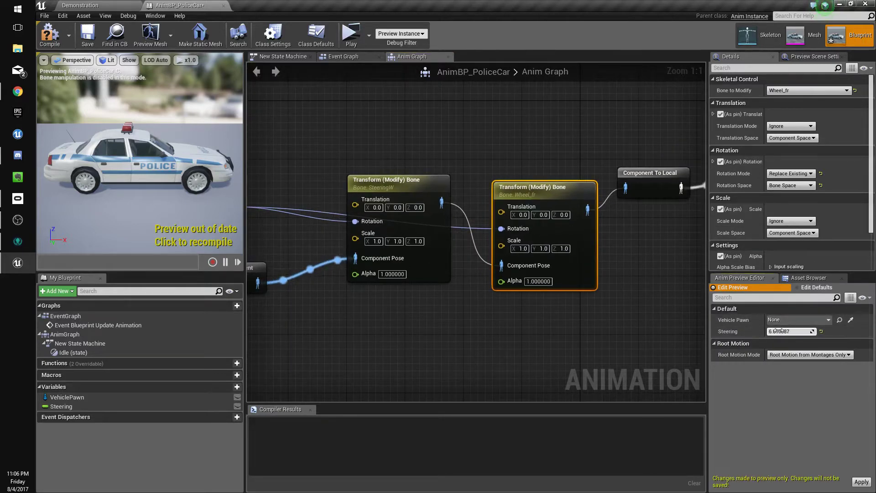
pyautogui.write('1.0')
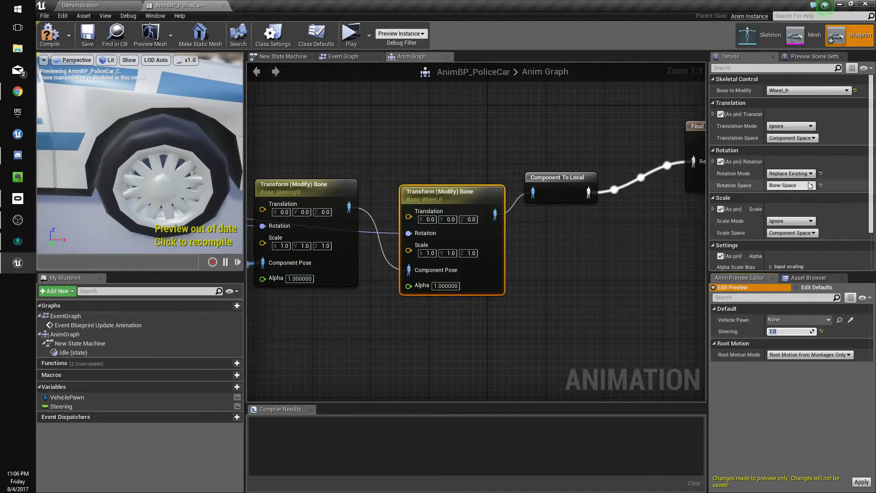
pyautogui.click(789, 185)
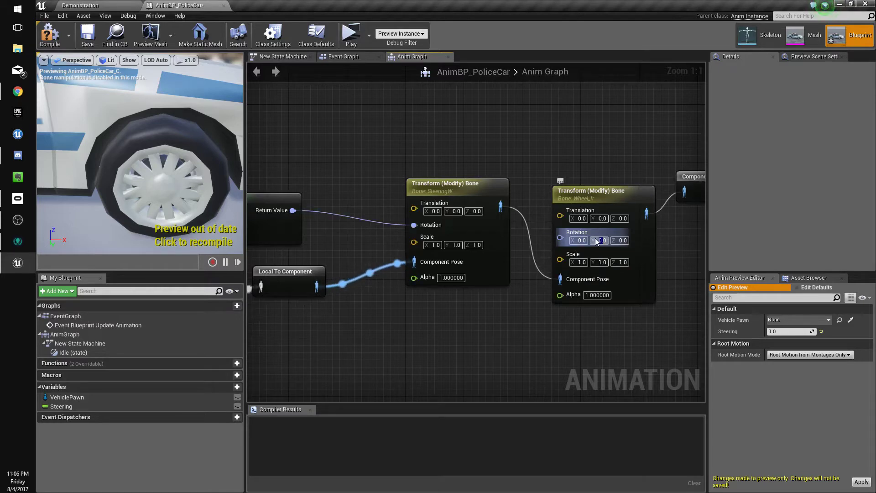
pyautogui.write('90.0')
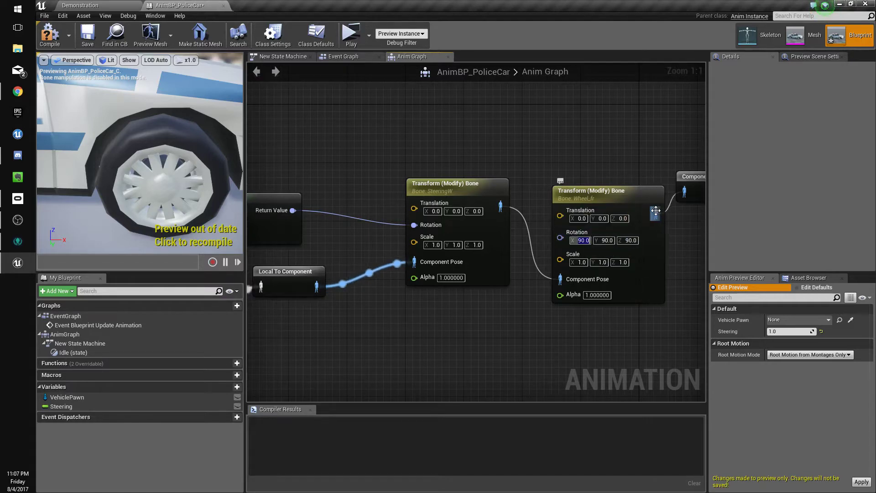
pyautogui.click(591, 191)
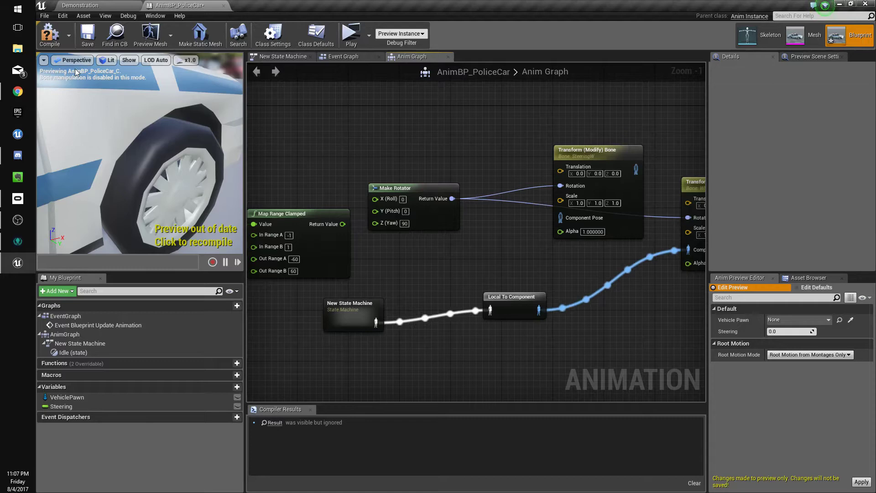
# Compile the blueprint, preview with Steering 1.0, and review the SteeringW bone node's details.
pyautogui.click(404, 223)
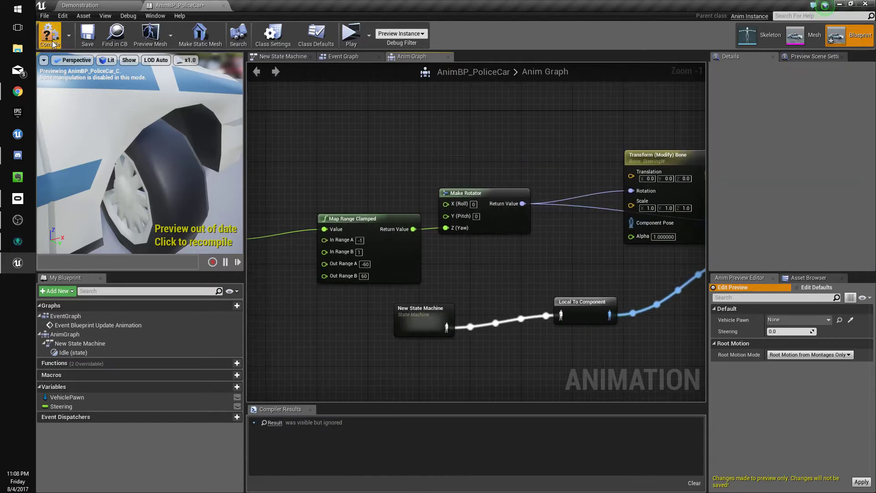
pyautogui.write('1.0')
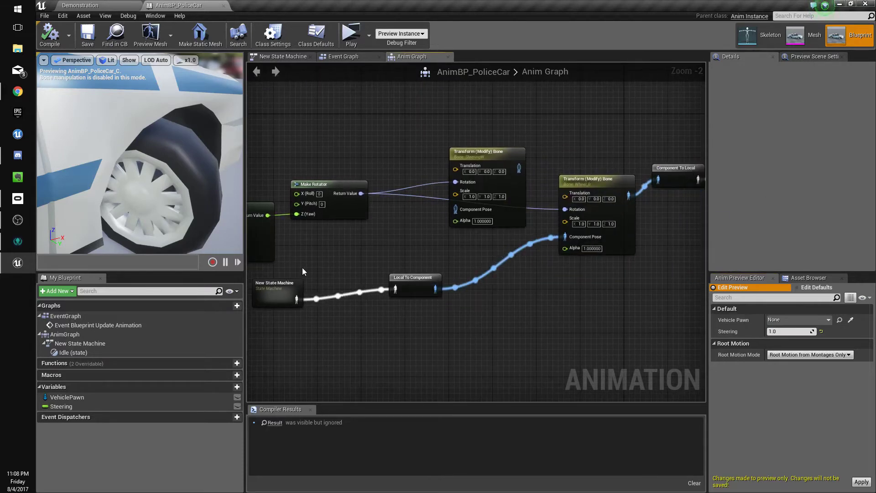
pyautogui.scroll(-3)
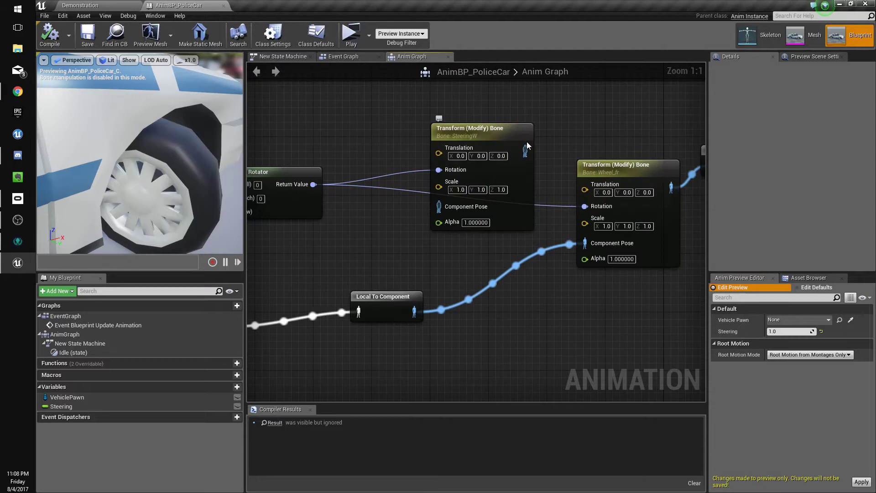
pyautogui.click(481, 127)
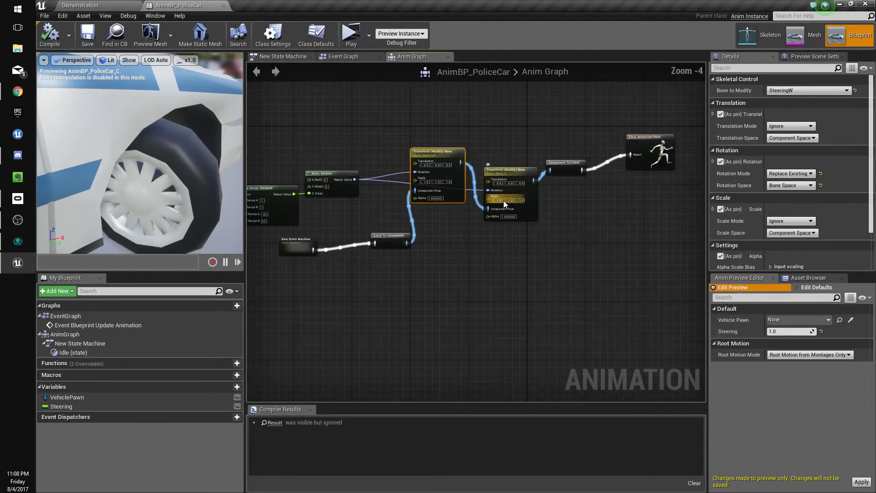
# Duplicate the Transform (Modify) Bone node for the other front wheel, wire it in, and save both anim blueprints.
pyautogui.click(565, 162)
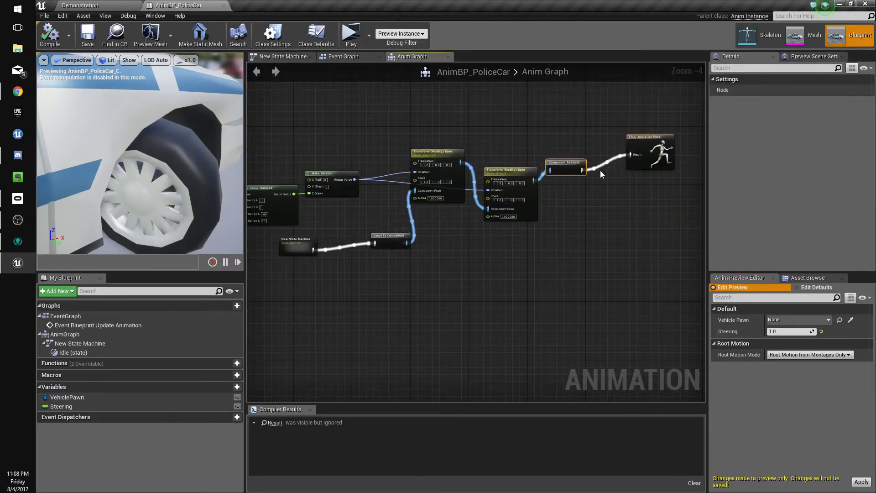
pyautogui.click(508, 171)
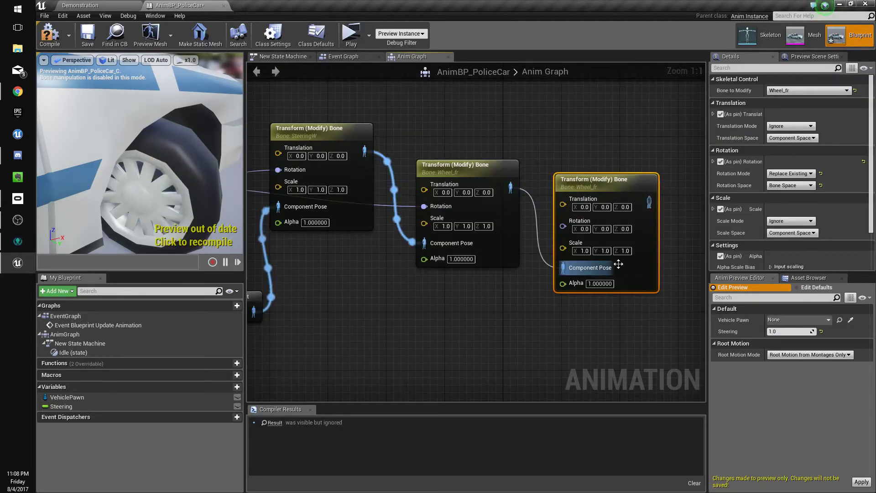
pyautogui.scroll(-3)
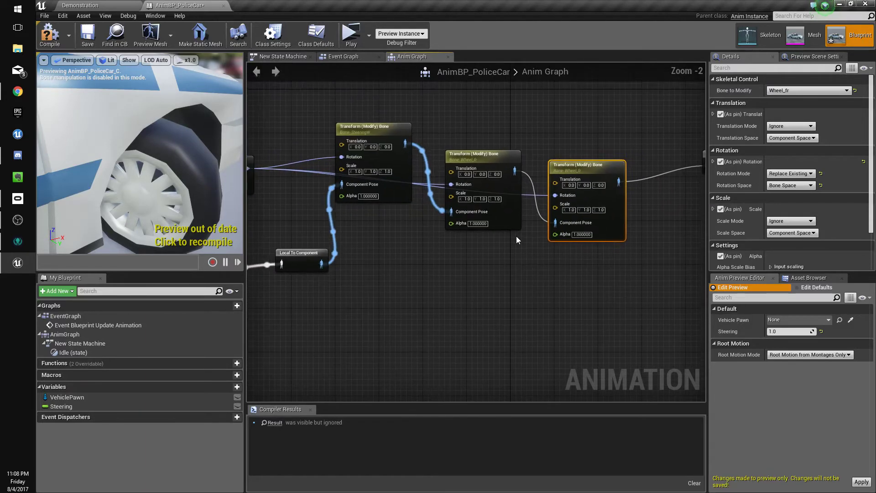
pyautogui.click(87, 35)
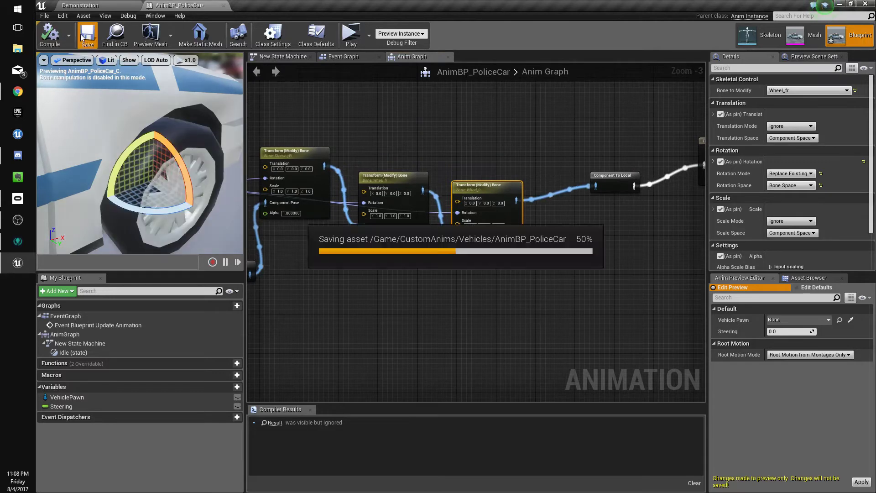
pyautogui.click(87, 35)
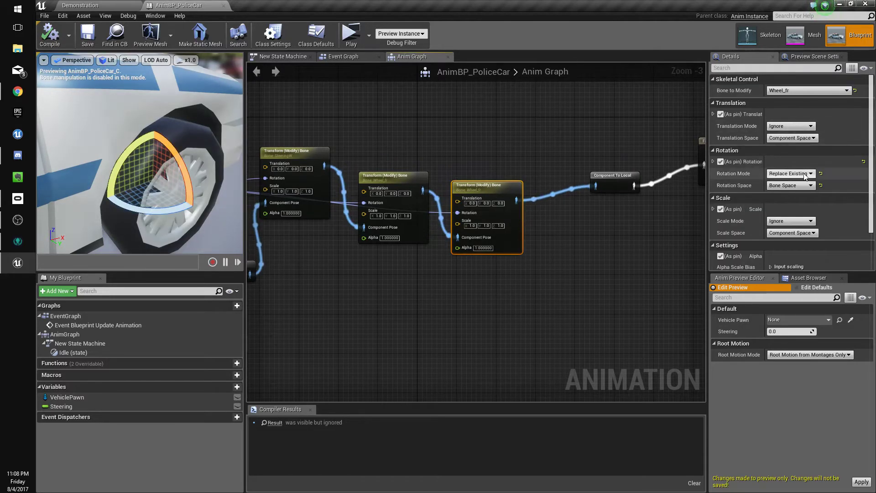
pyautogui.click(807, 90)
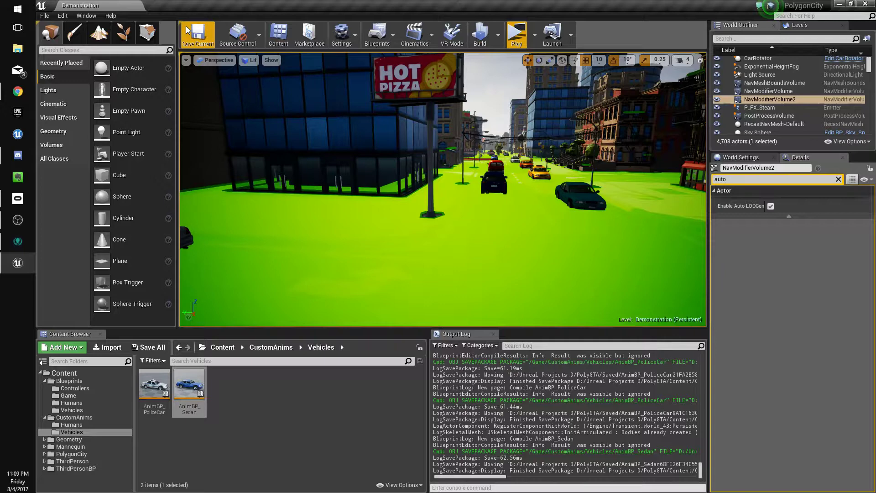
# Save the Demonstration level, play-test it, and browse to the Vehicles blueprints folder for BaseVehicle.
pyautogui.click(197, 34)
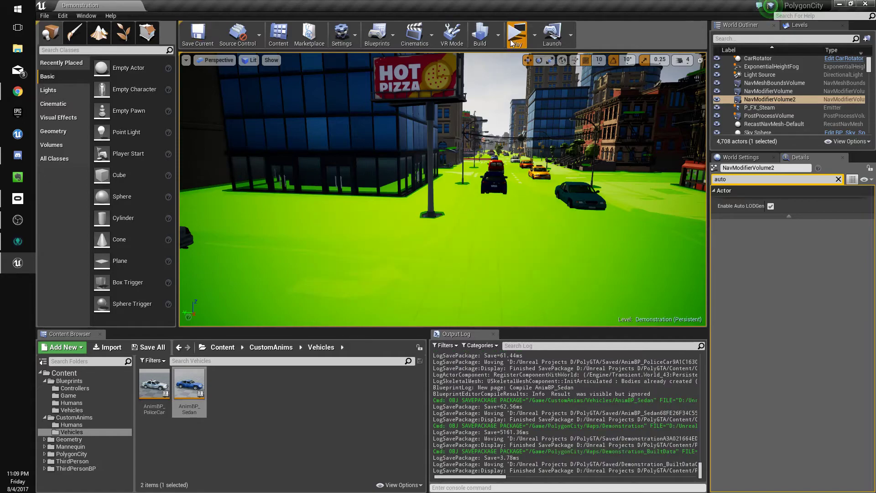
pyautogui.click(515, 34)
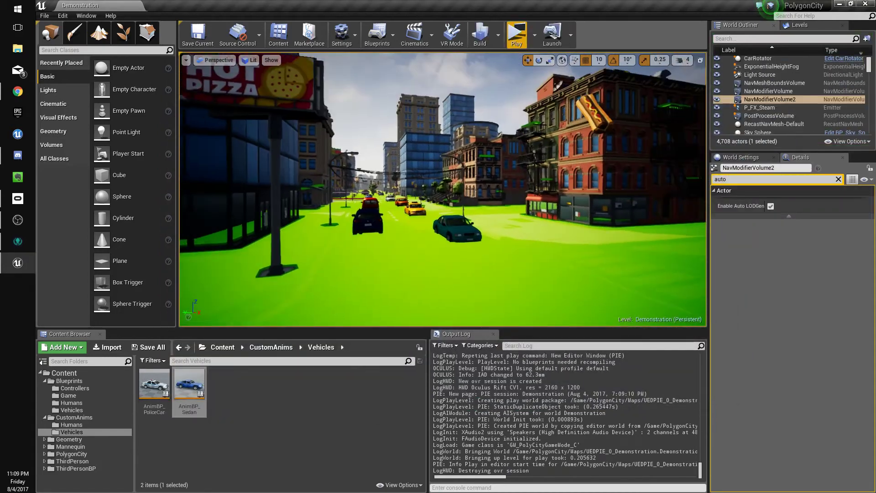
pyautogui.click(68, 395)
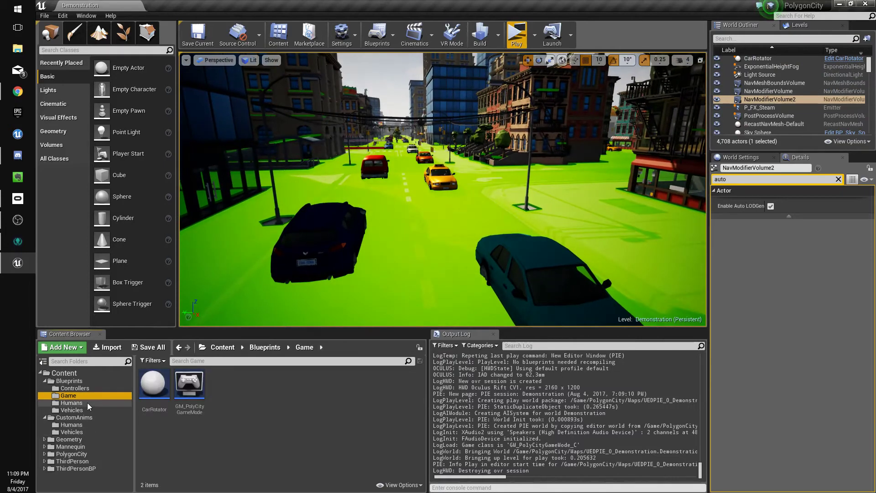
pyautogui.click(71, 409)
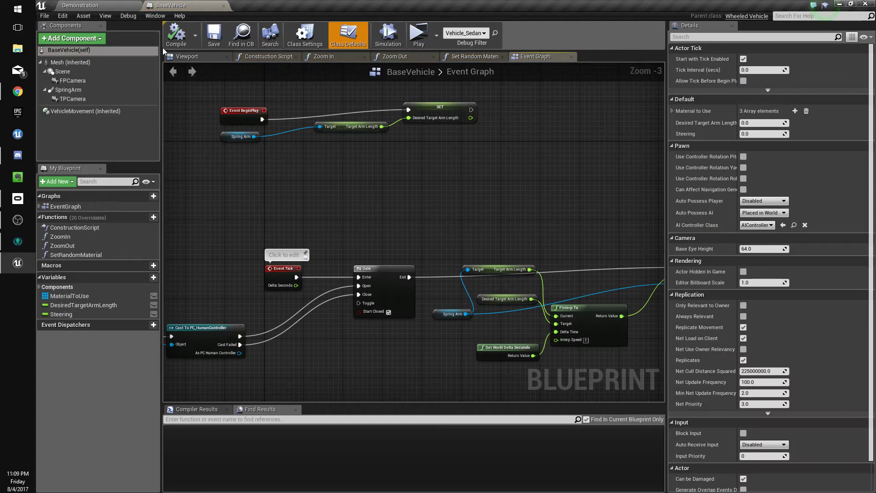
# Add a cabin Point Light to BaseVehicle at intensity 4.0 with inverse squared falloff off, then view Vehicle_Sedan.
pyautogui.click(186, 56)
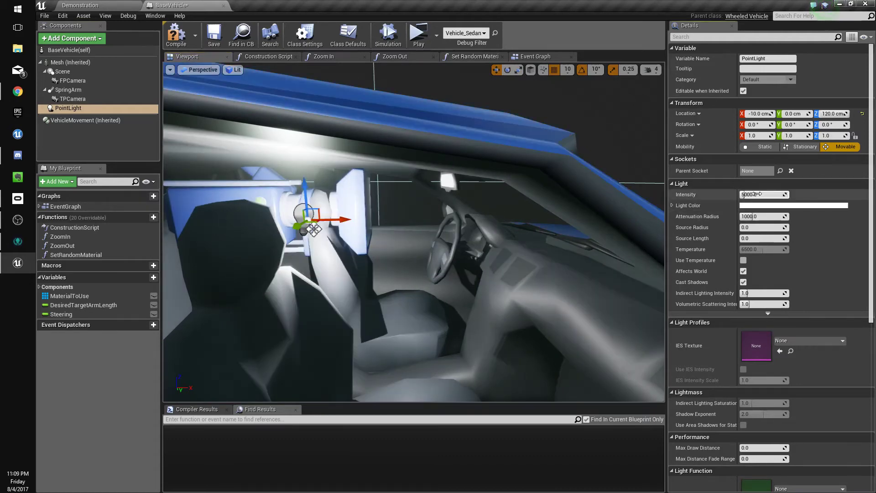
pyautogui.write('1000')
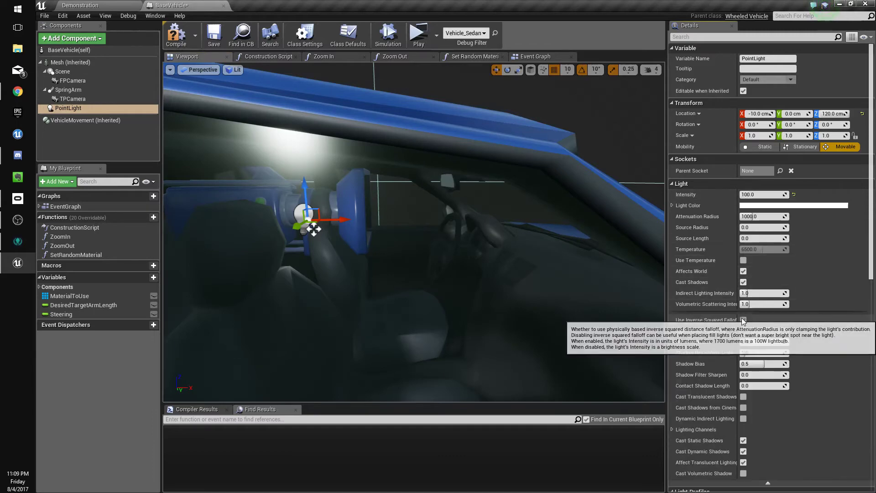
pyautogui.click(743, 320)
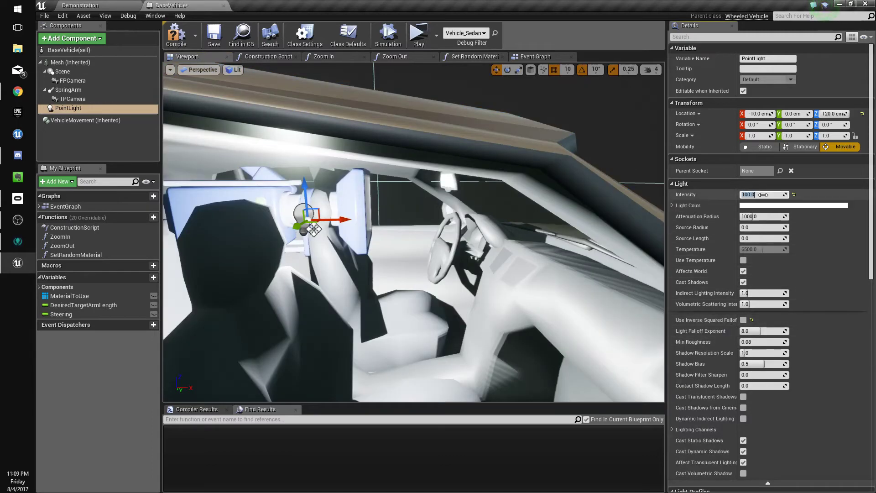
pyautogui.write('10.0')
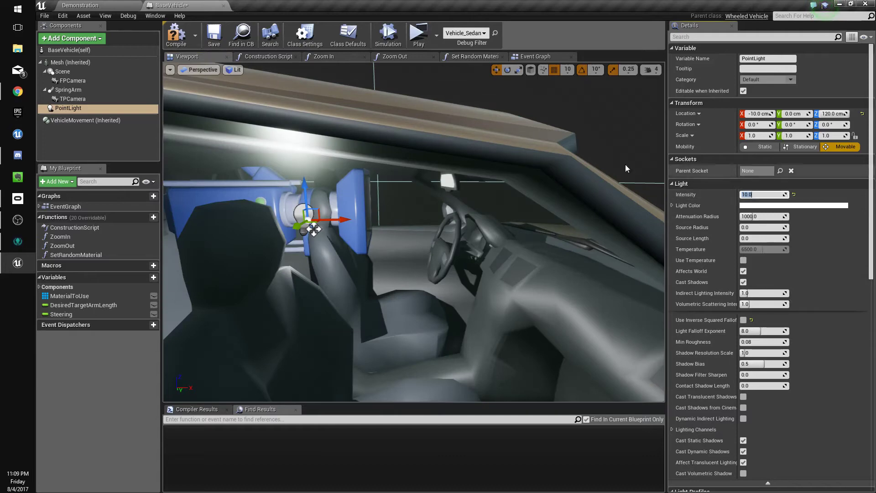
pyautogui.moveTo(751, 188)
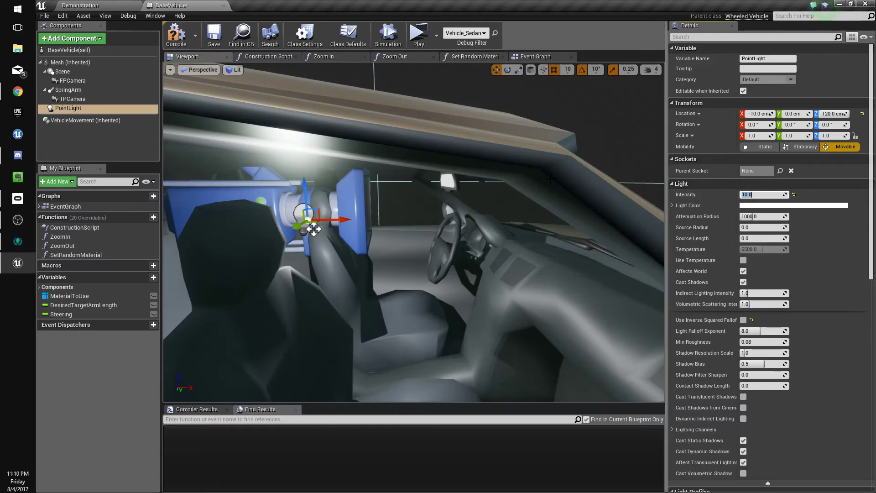
pyautogui.write('4.0')
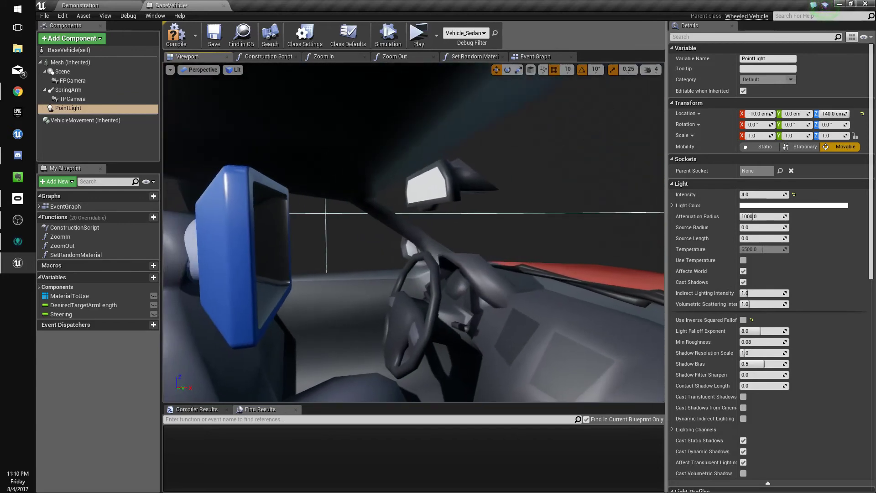
pyautogui.click(176, 35)
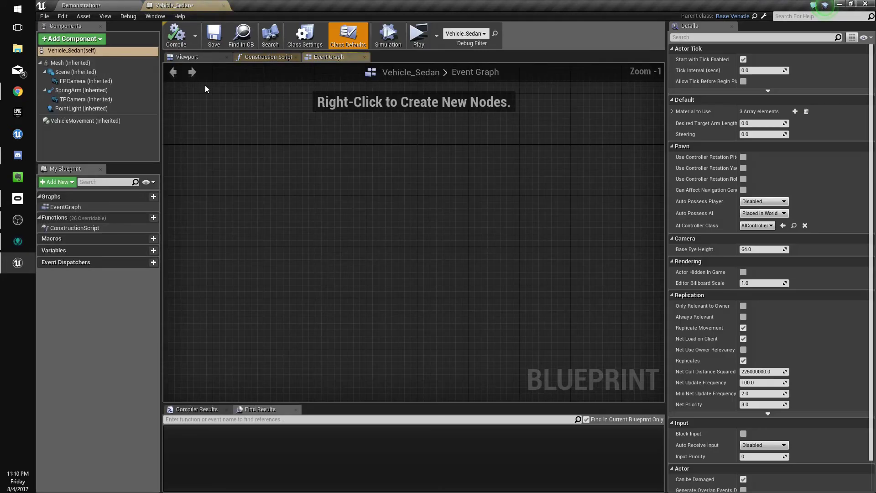
# Check Vehicle_Police inherits the cabin PointLight, then play in Standalone Game from the driver's seat.
pyautogui.click(186, 57)
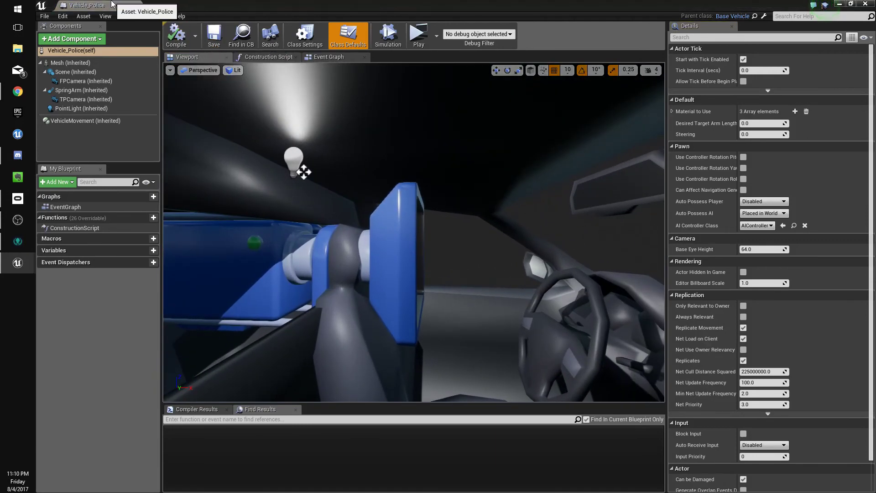
pyautogui.click(417, 34)
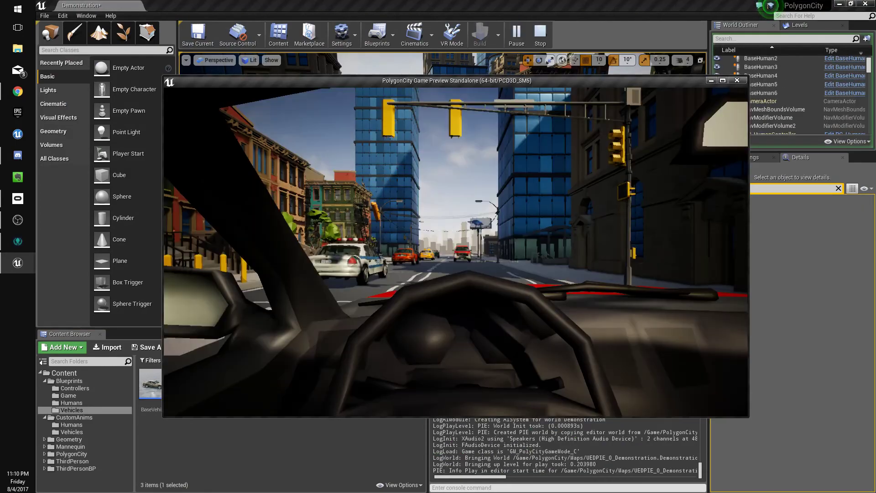